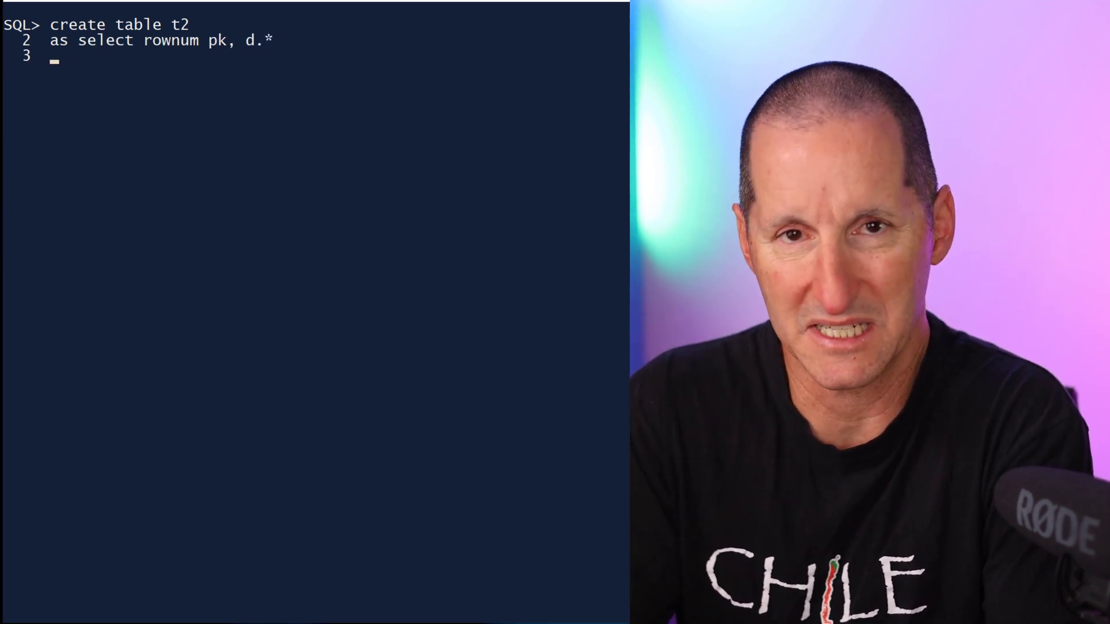
# Step: Create T2 from dba_objects with a not-null pk, then re-insert the rownum = 1 row
pyautogui.write('from dba_objects d;')
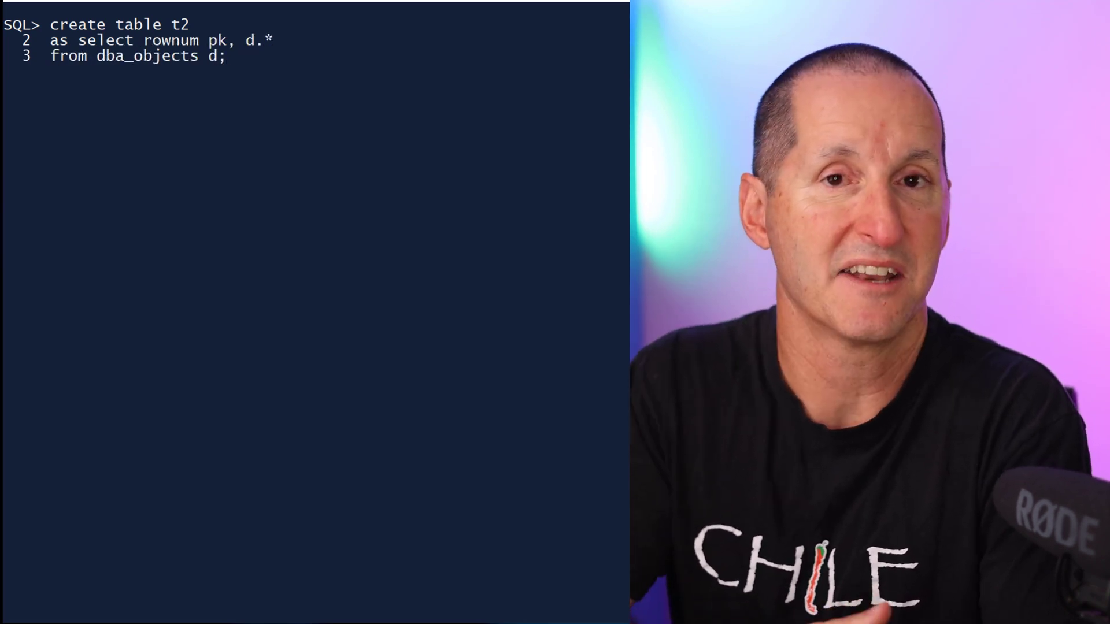
pyautogui.write('alter table t2 modify pk not null;')
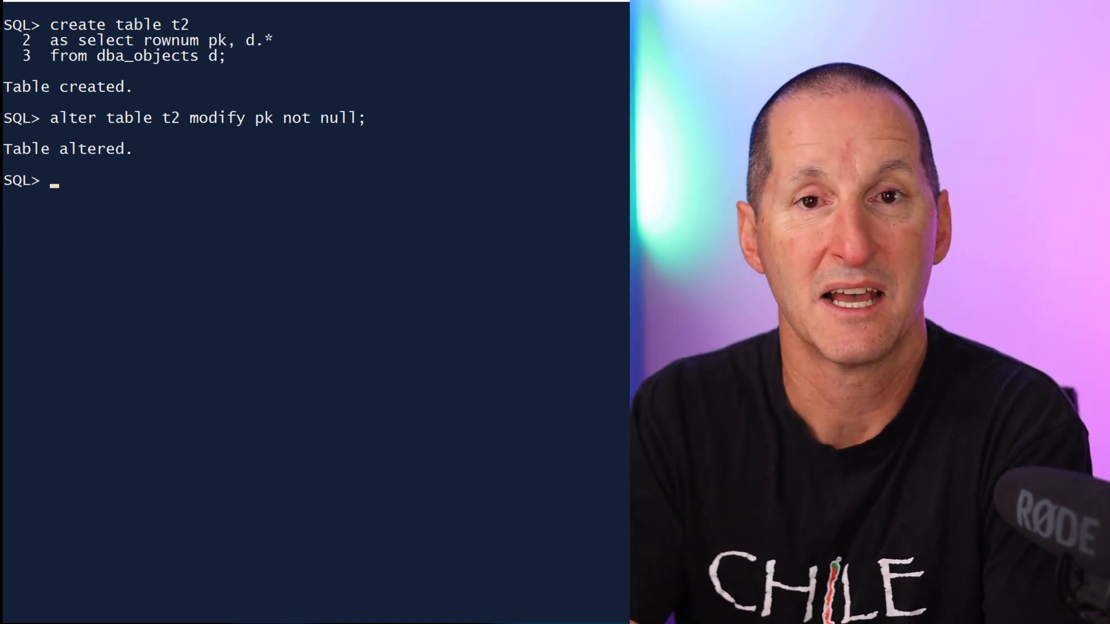
pyautogui.write('insert into t2')
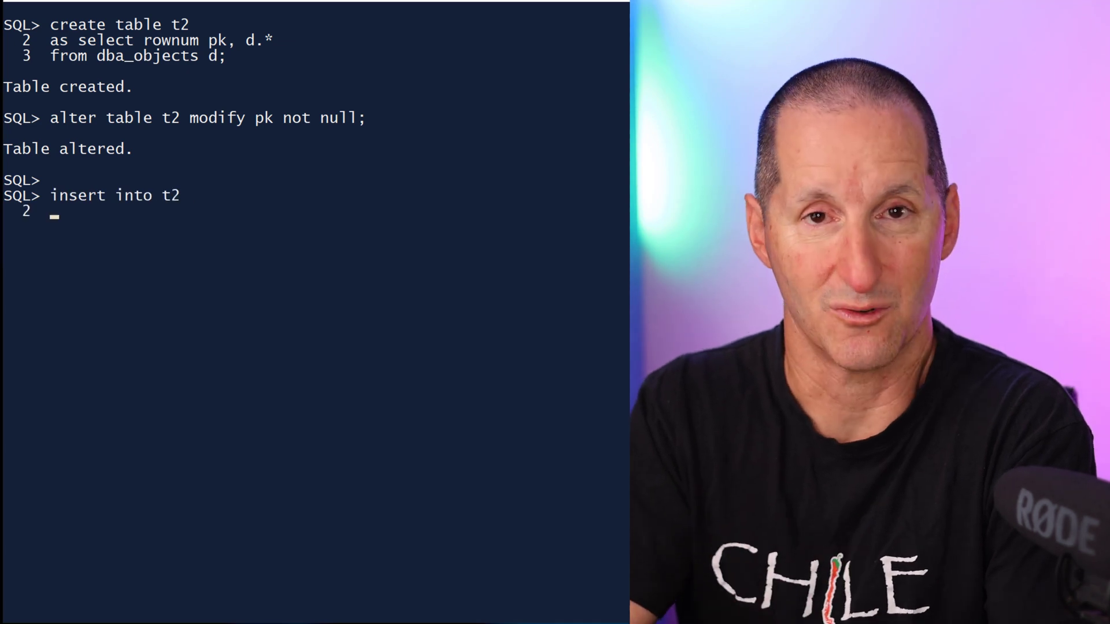
pyautogui.write('select rownum, d.*')
pyautogui.write('where row')
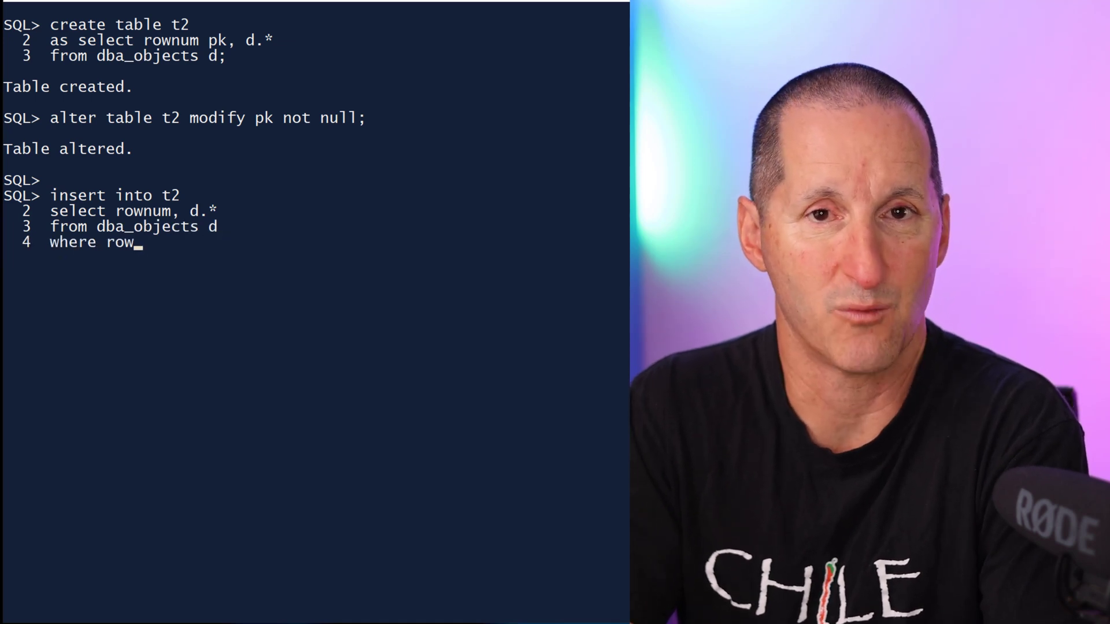
pyautogui.write('num = 1;')
pyautogui.write('add constraint t2pk')
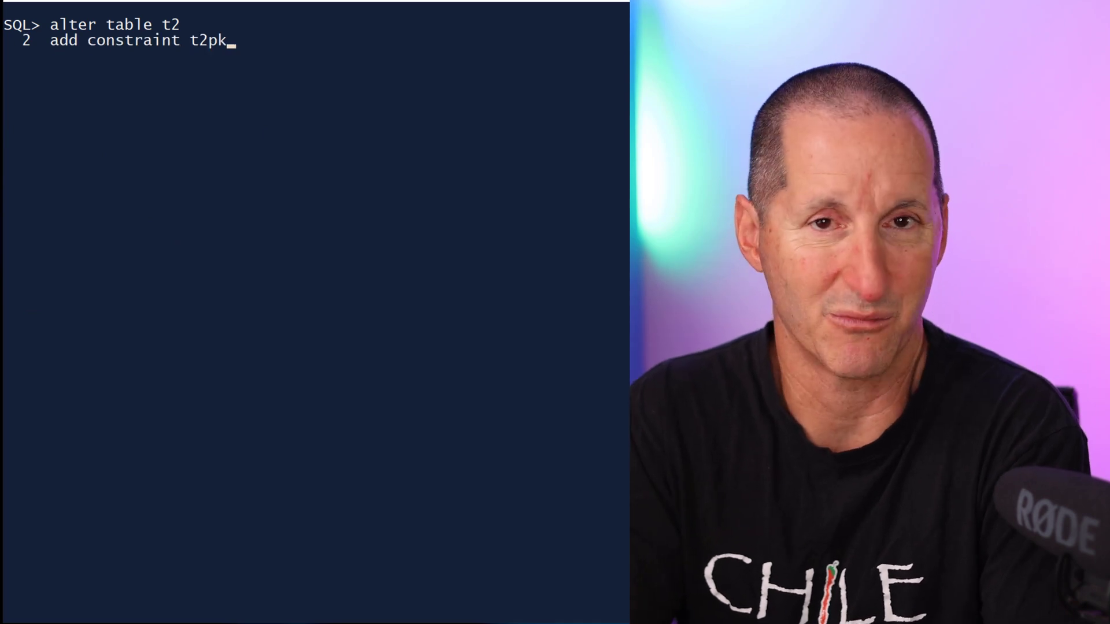
# Step: Try adding primary key t2pk on pk, which fails with ORA-02437
pyautogui.write('primary key ( pk );')
pyautogui.write('delete from t2')
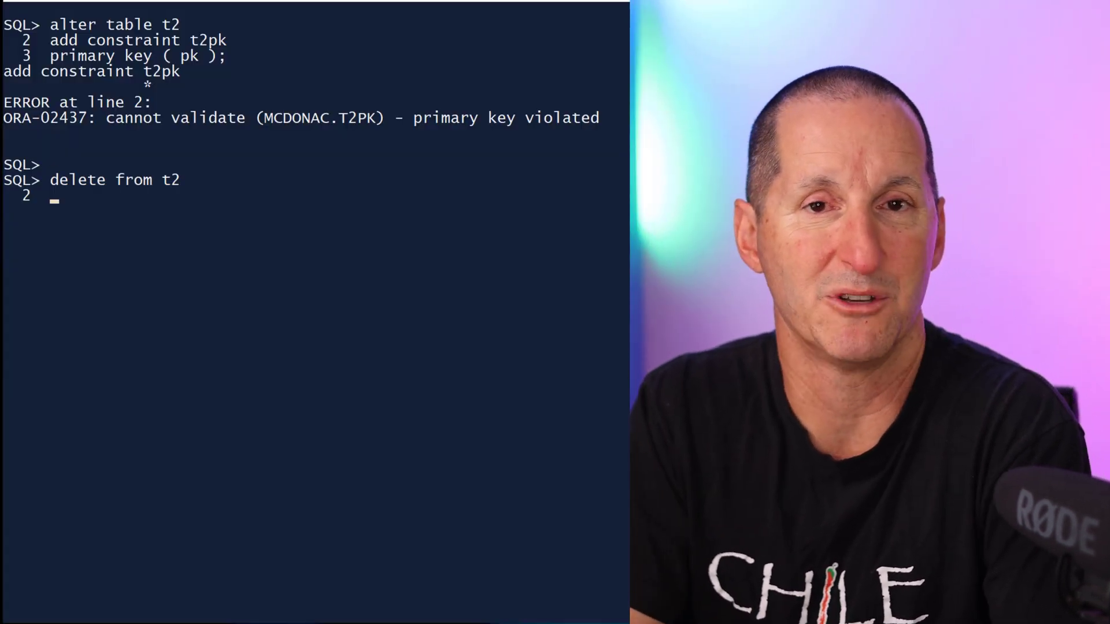
# Step: Delete rows with row_number over pk greater than 1, then roll back
pyautogui.write('where rowid in (')
pyautogui.write('( select')
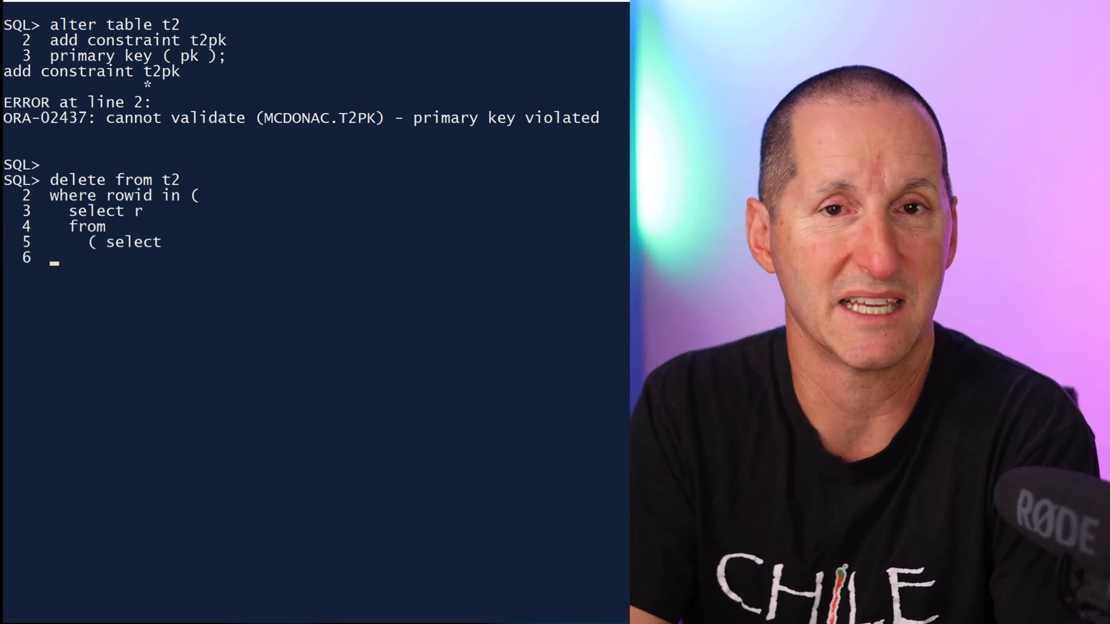
pyautogui.write('rowid r,')
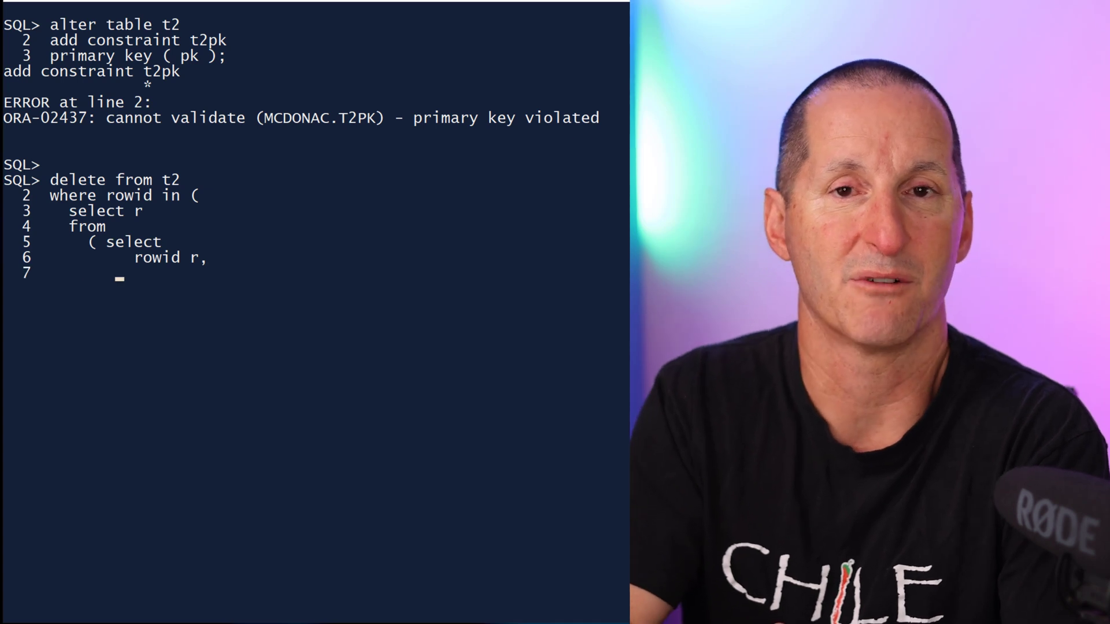
pyautogui.write('row_number() over (')
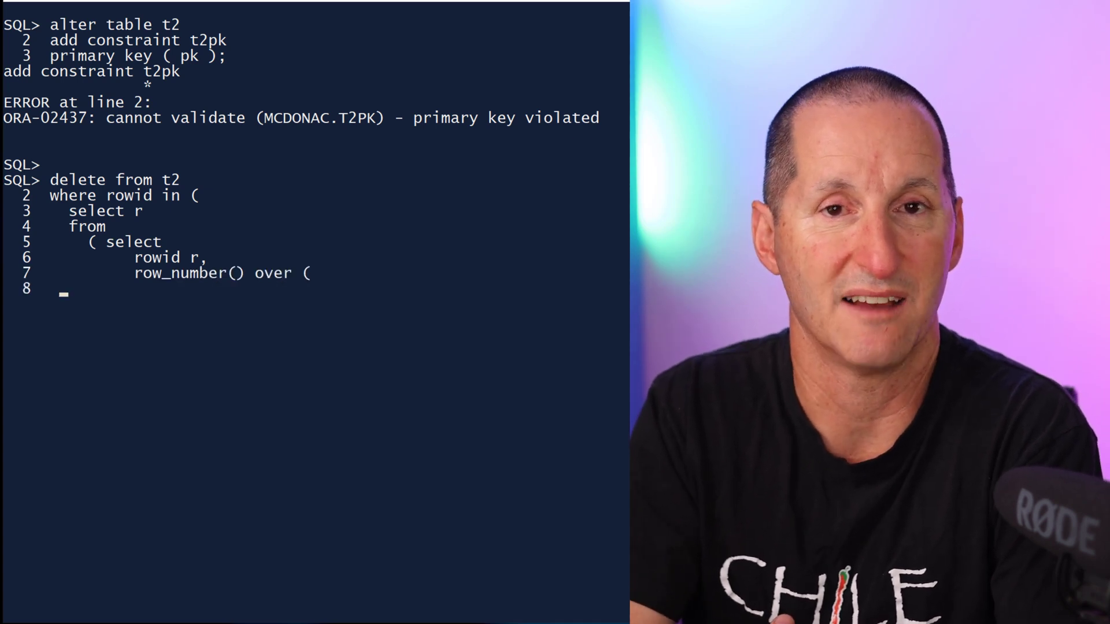
pyautogui.write('partition by pk')
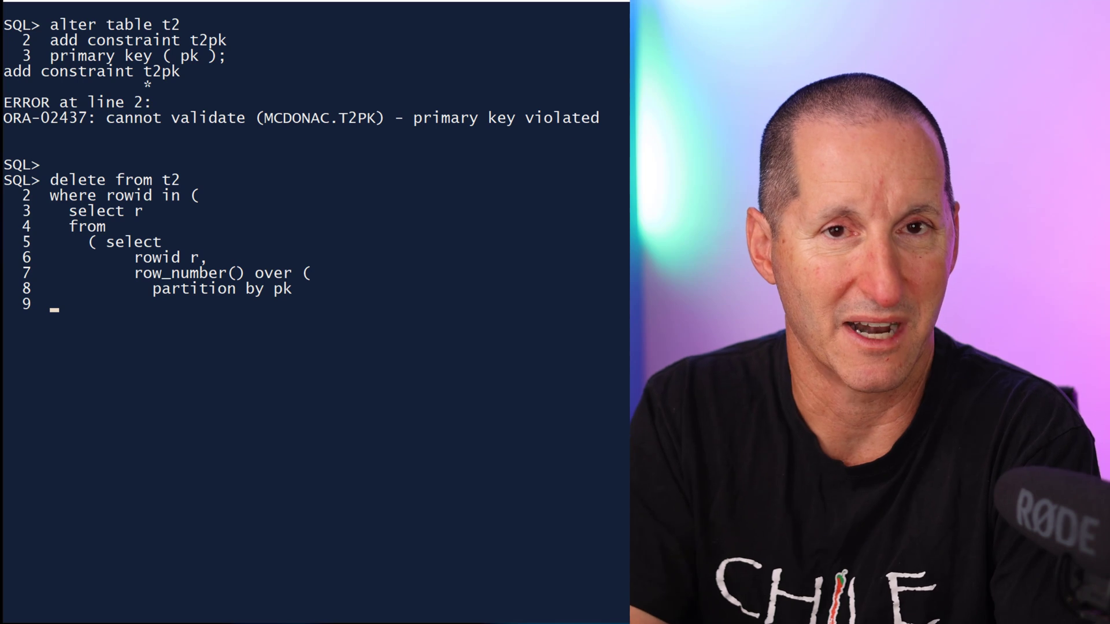
pyautogui.write('order by rowid ) as rn')
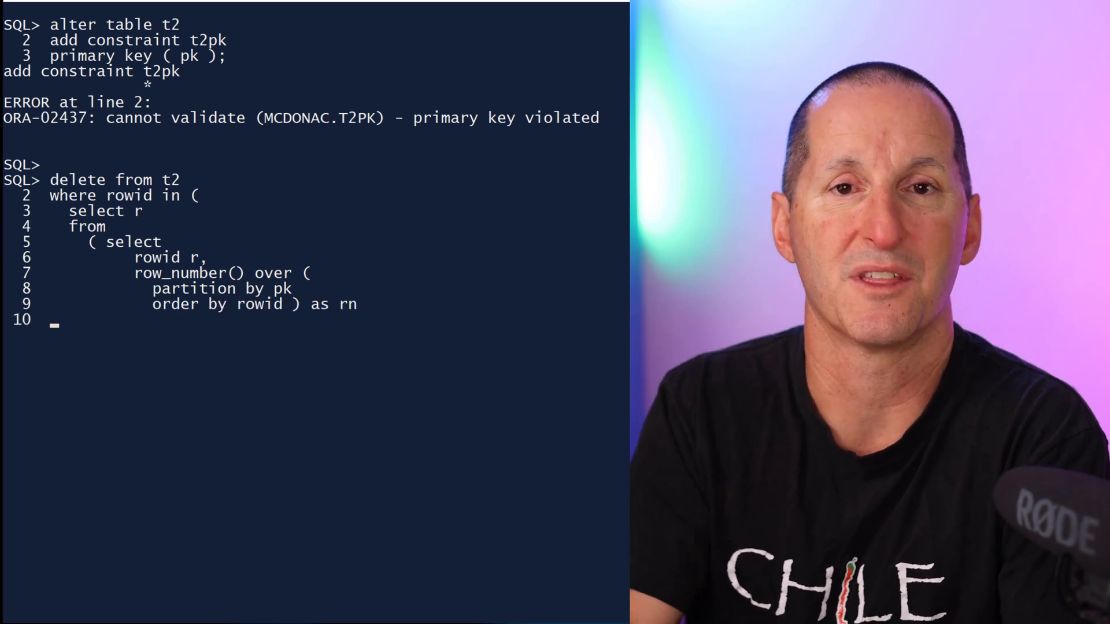
pyautogui.write('from t2')
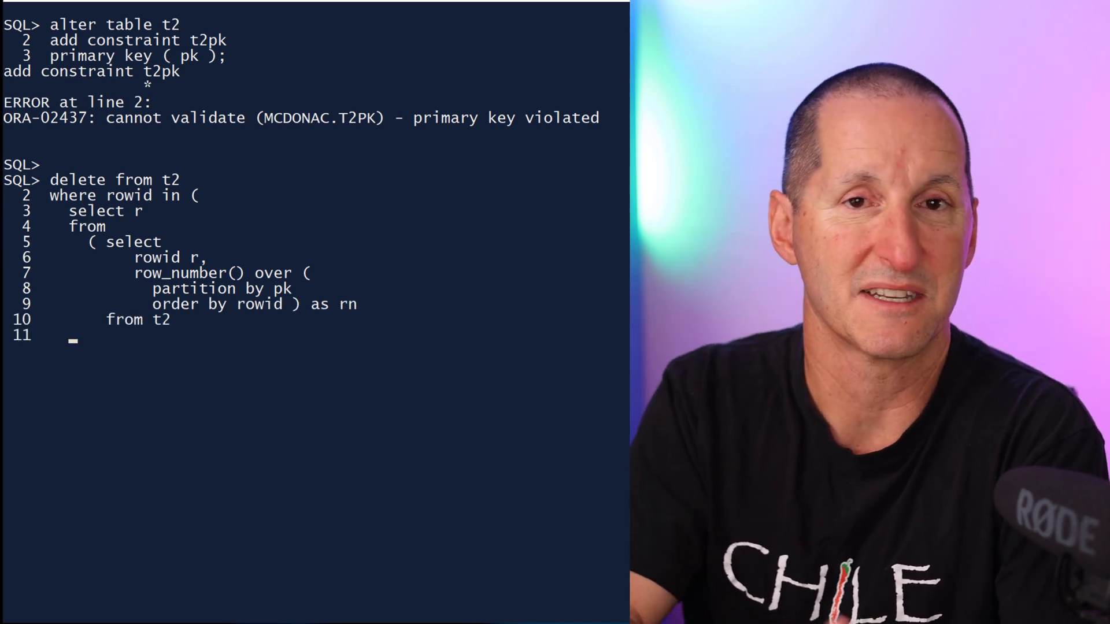
pyautogui.write(')')
pyautogui.write('where rn > 1')
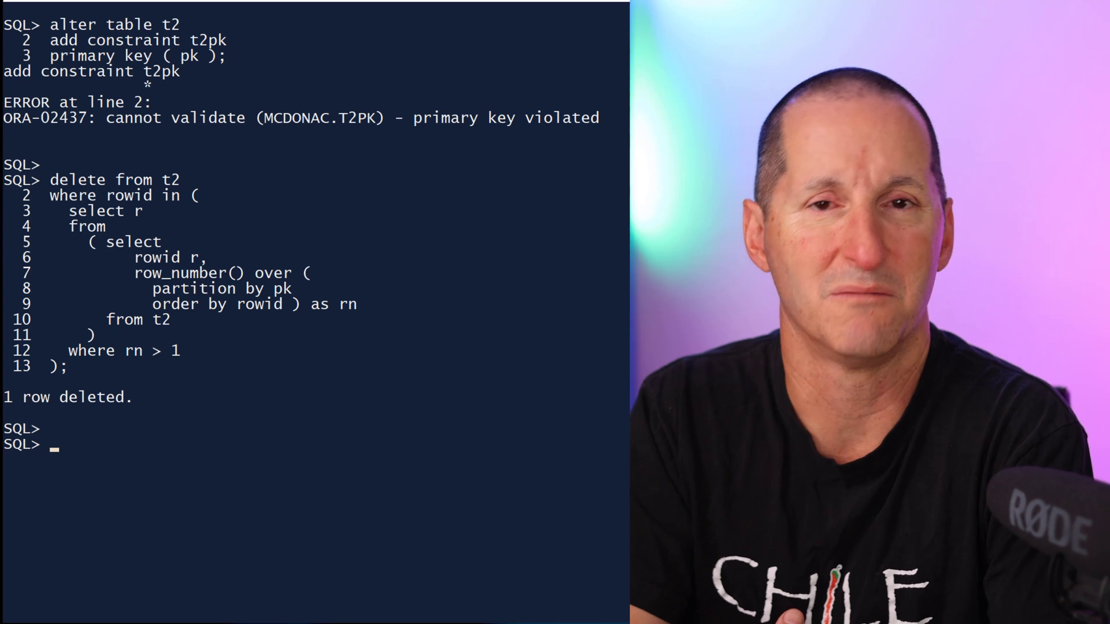
pyautogui.write('roll;')
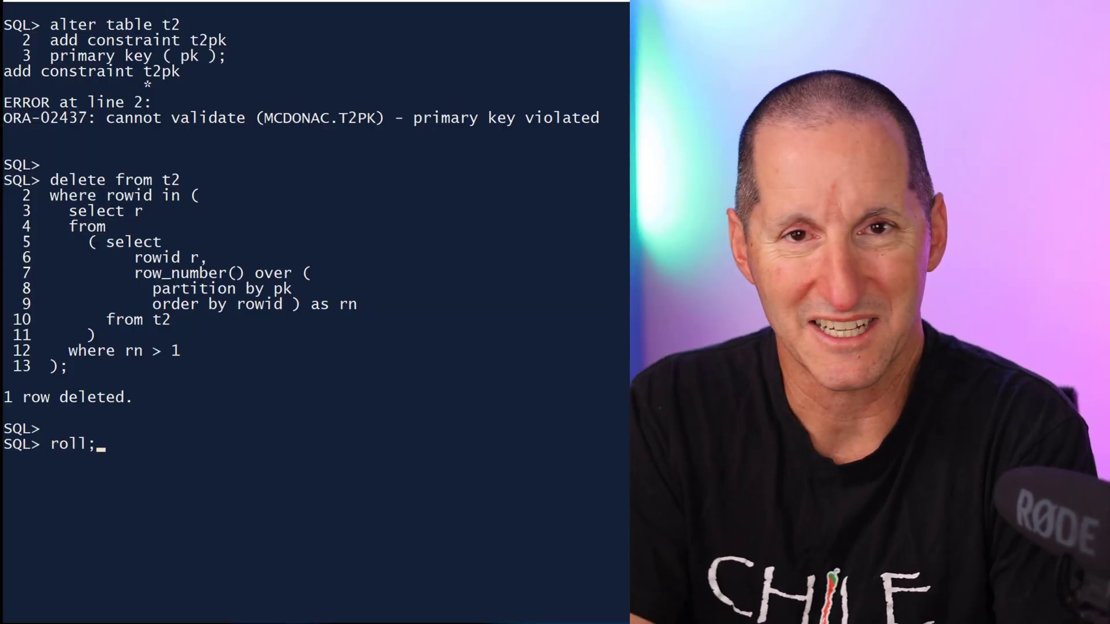
pyautogui.press('Return')
pyautogui.write('@?/rdbms/')
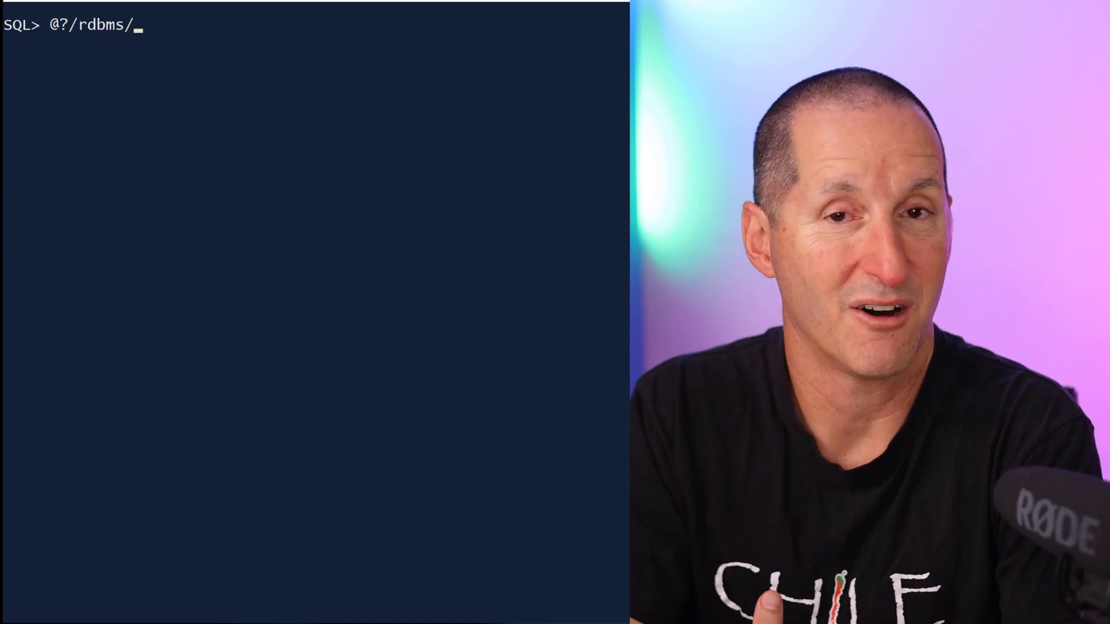
# Step: Run @?/rdbms/admin/utlexcpt to create the EXCEPTIONS table
pyautogui.write('admin/utlexcpt')
pyautogui.press('Return')
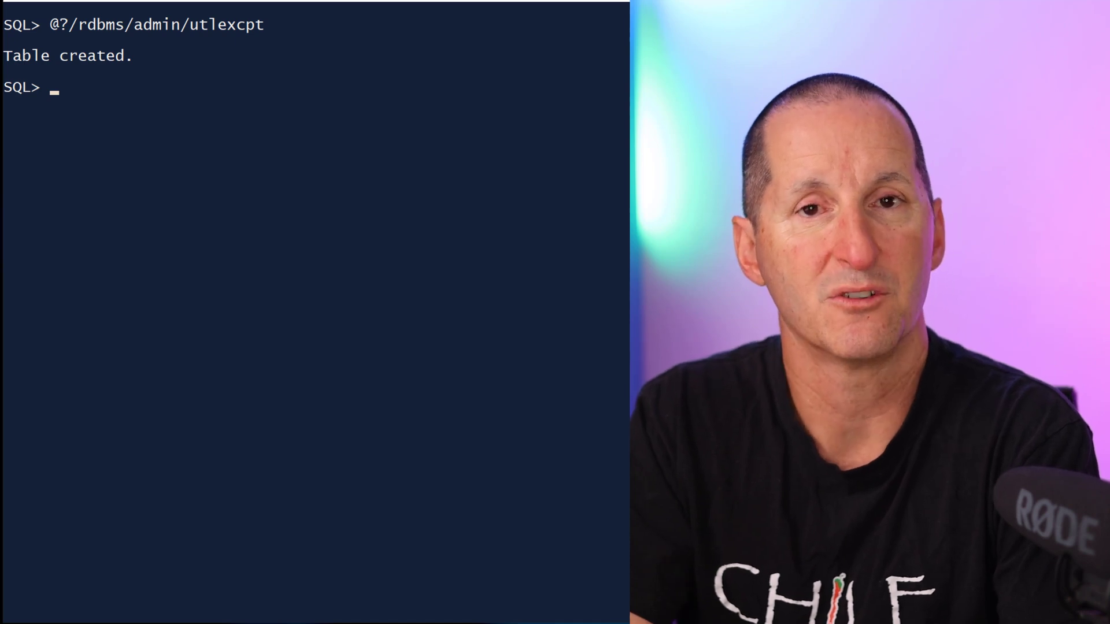
pyautogui.write('alter table t2')
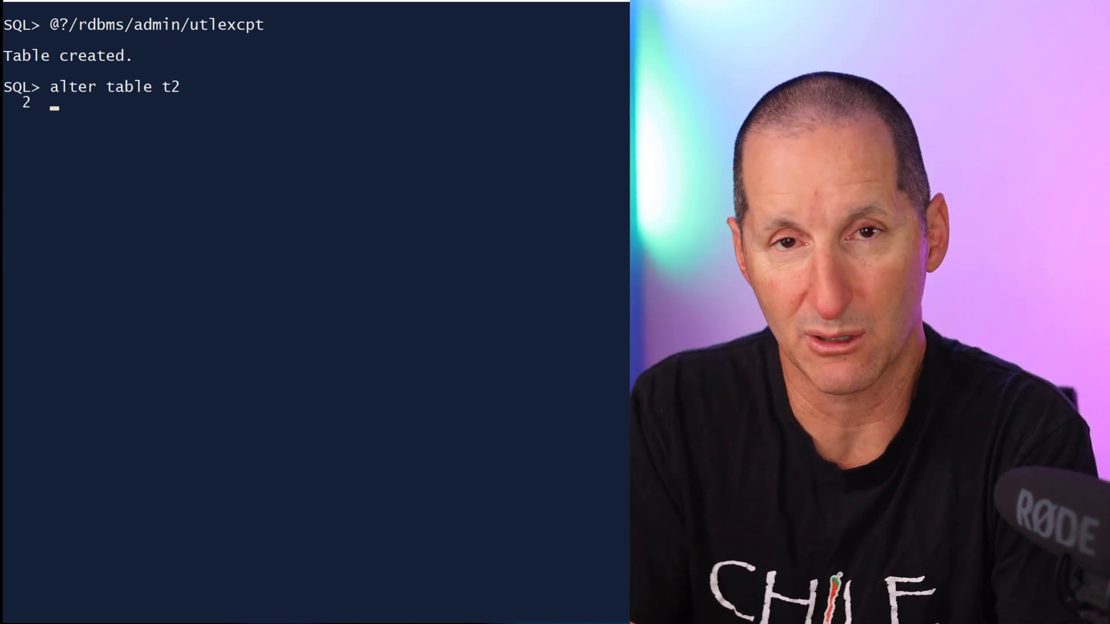
# Step: Retry t2pk with EXCEPTIONS INTO exceptions, then select pk for the logged rowids
pyautogui.write('add constraint t2pk')
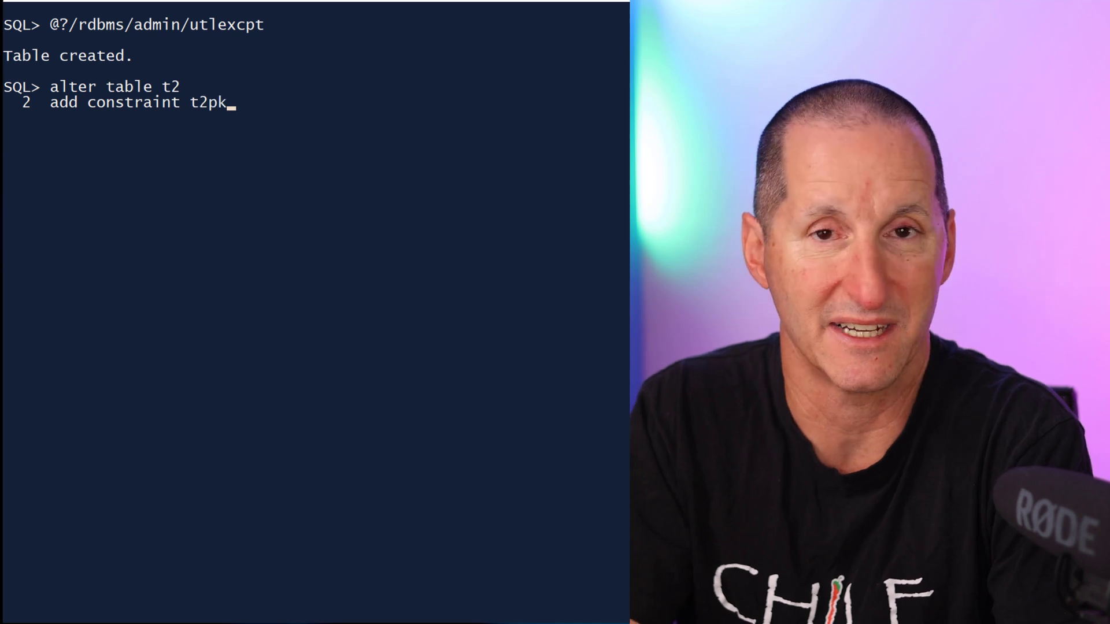
pyautogui.write('primary key ( pk')
pyautogui.write('excepti')
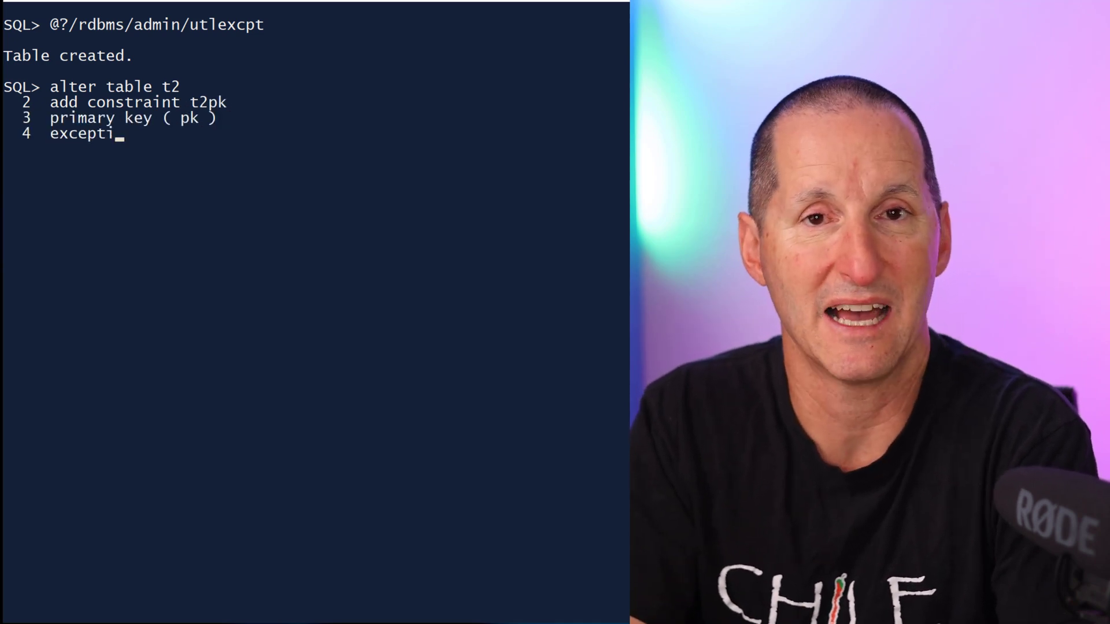
pyautogui.write('ons into exceptions;')
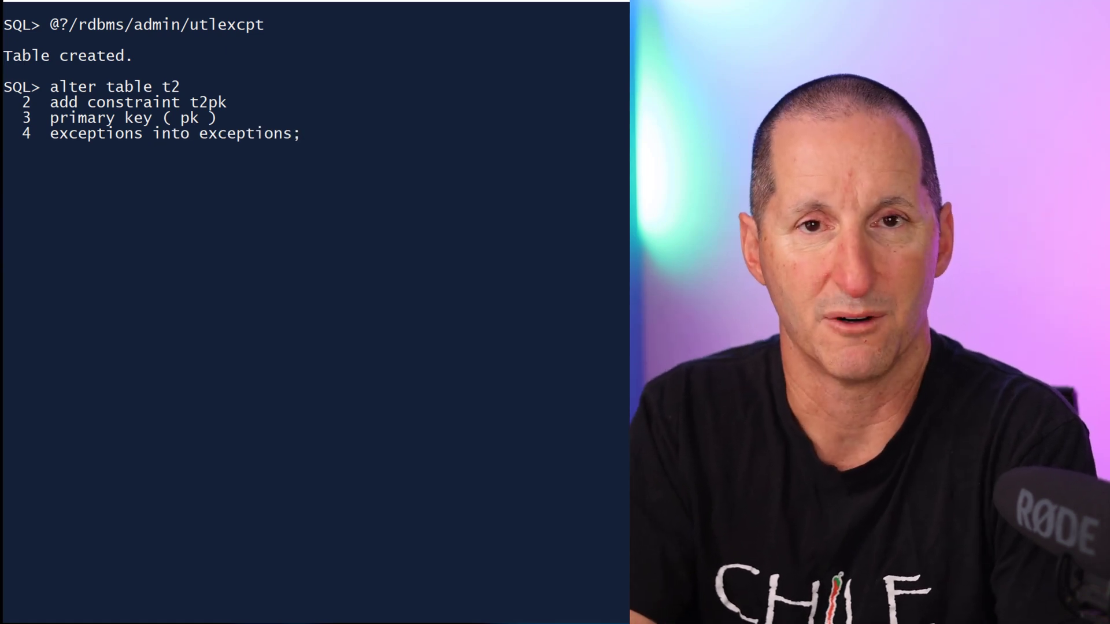
pyautogui.press('Return')
pyautogui.write('where  rowid in')
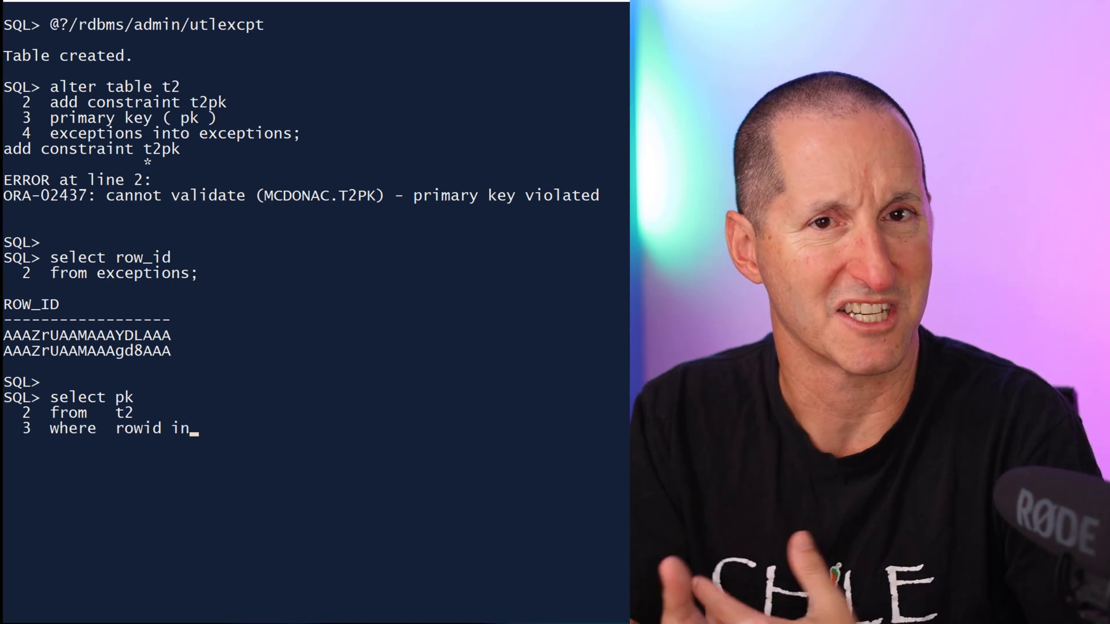
pyautogui.write('( select row_id')
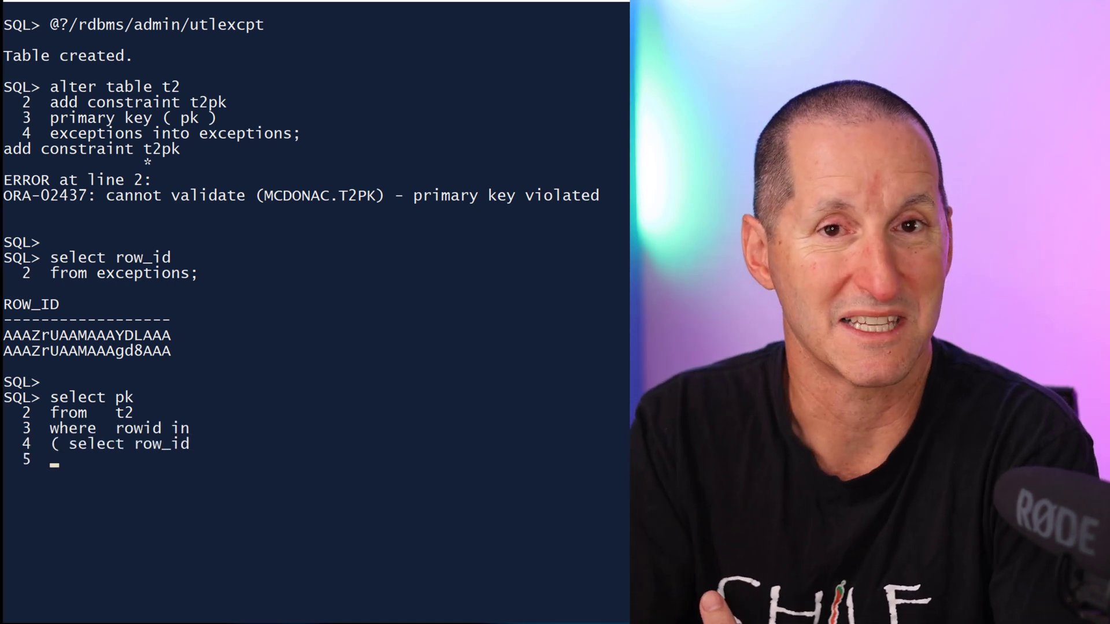
pyautogui.write('from   exceptions );')
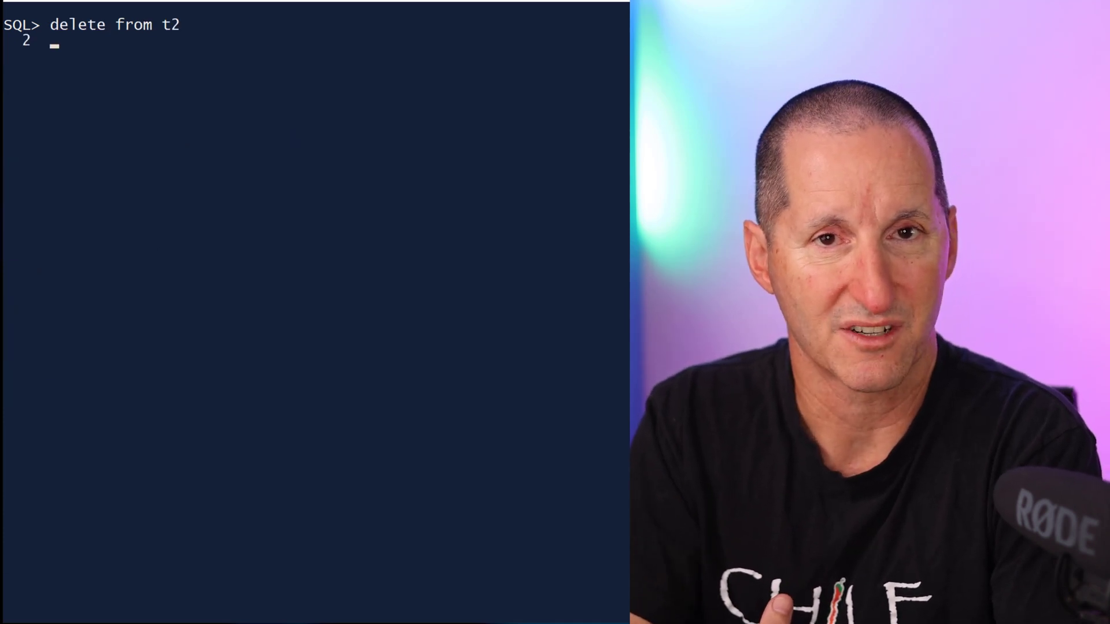
# Step: Delete the extra duplicate among exception rowids and start re-adding t2pk
pyautogui.write('where rowid in (')
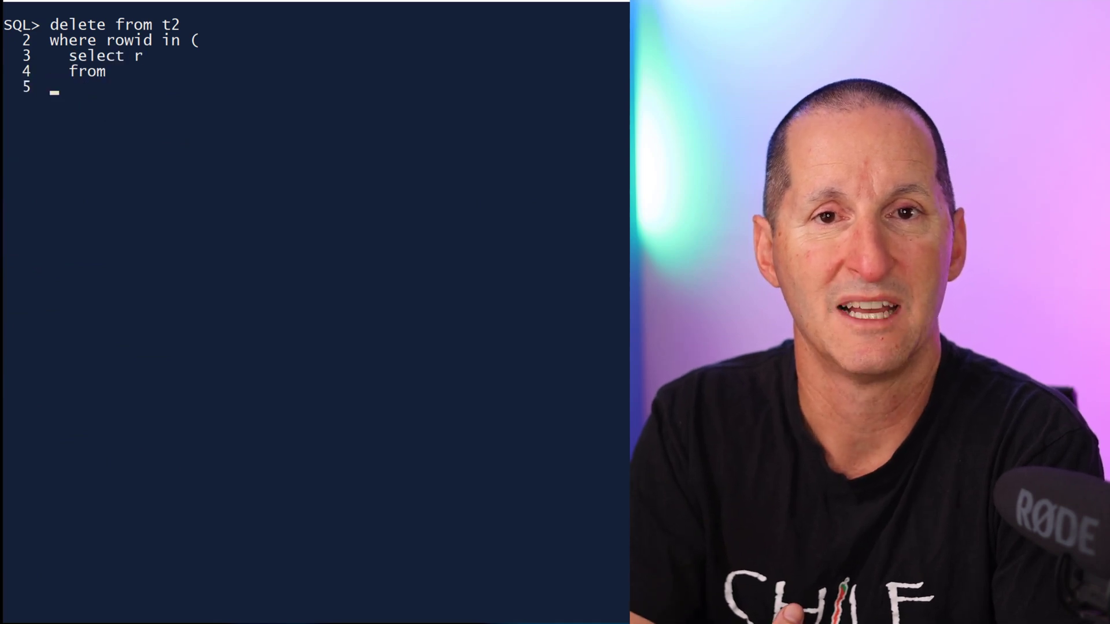
pyautogui.write('( select')
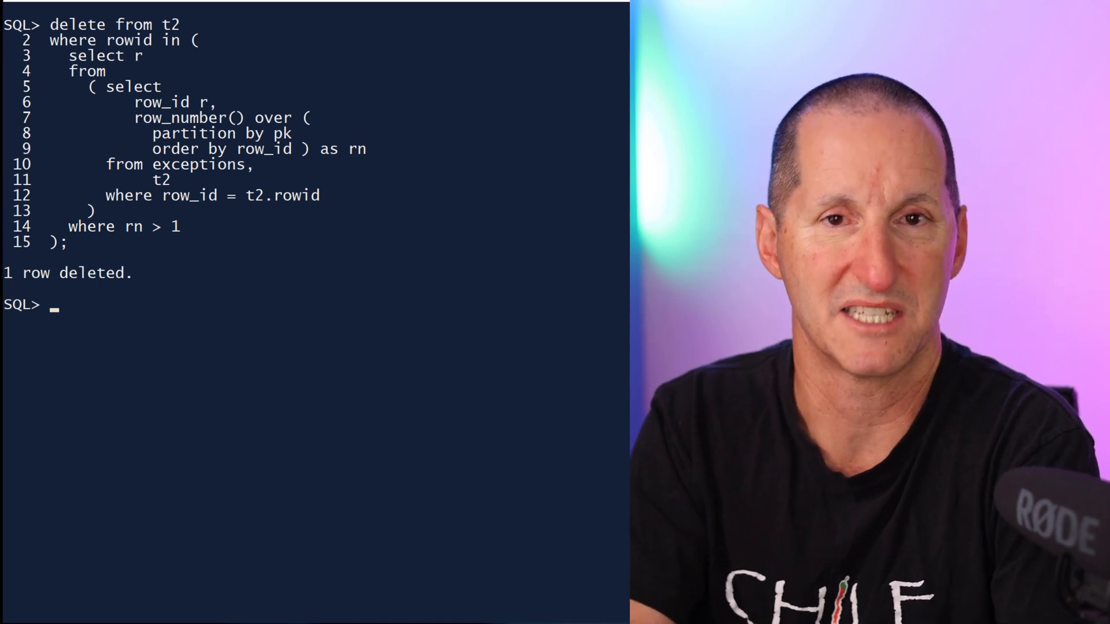
pyautogui.write('alter table t2')
pyautogui.write('primary k')
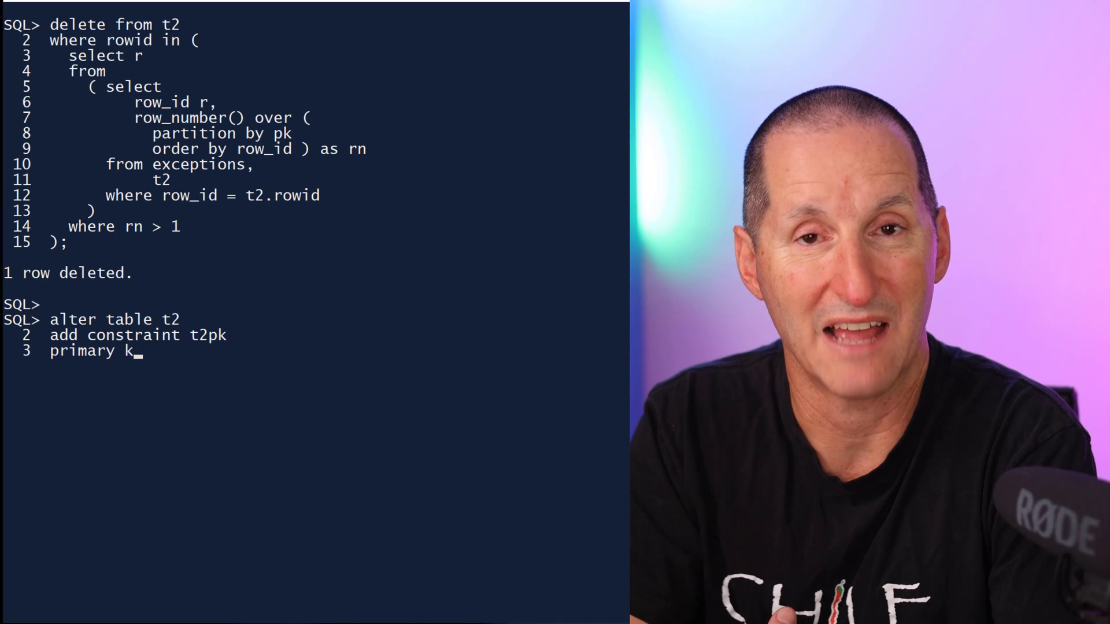
pyautogui.press('Return')
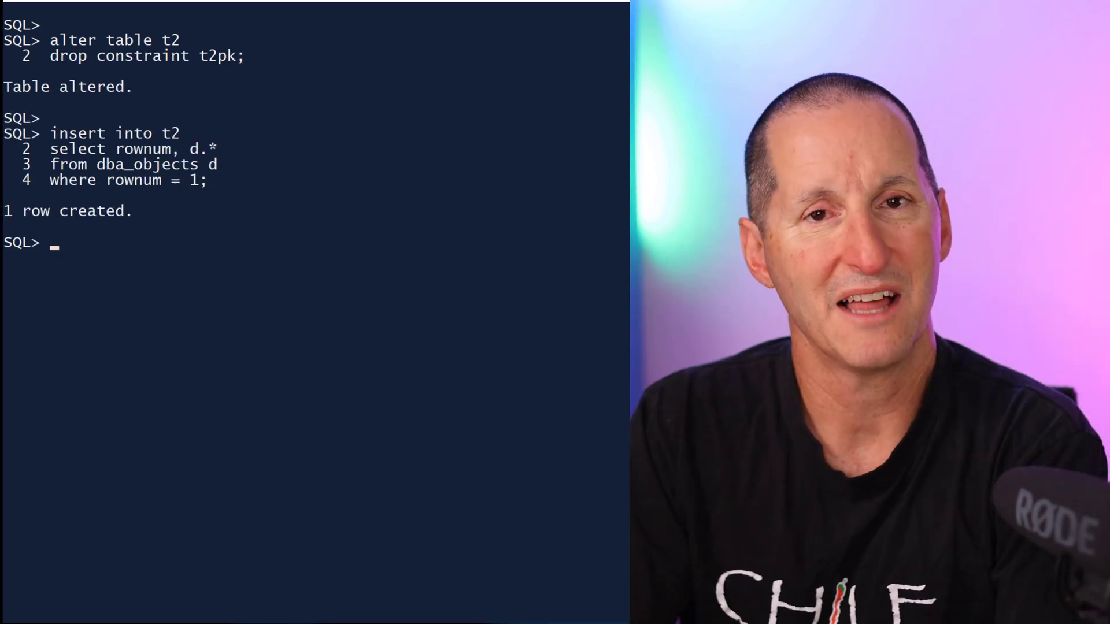
# Step: Drop t2pk, re-insert a duplicate row, and create index t2ix on pk
pyautogui.write('create index t2ix on t2 ( p')
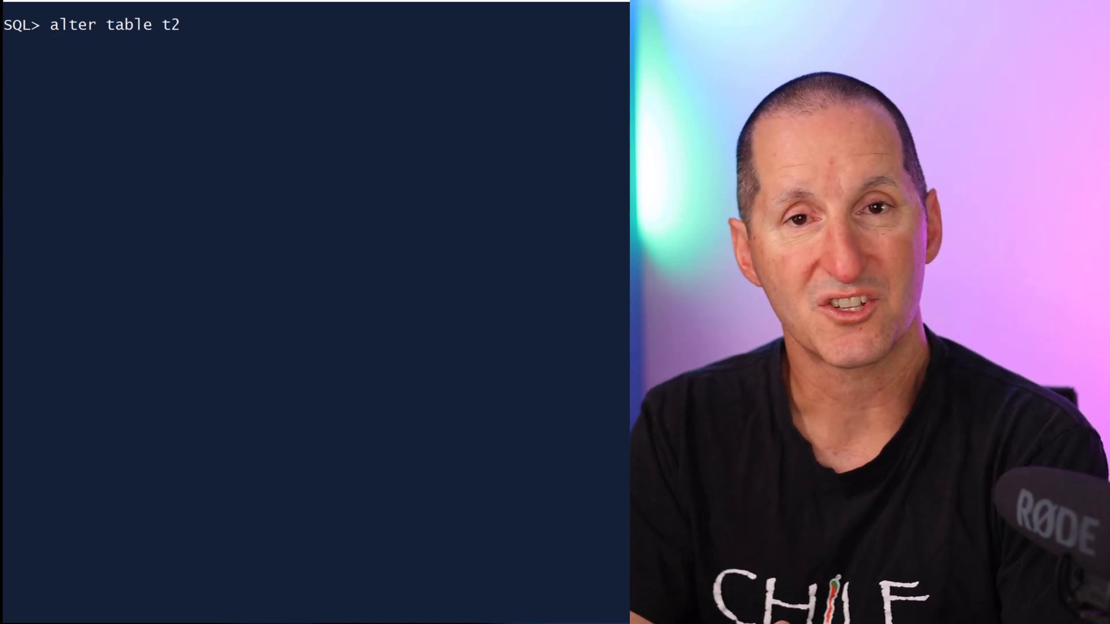
# Step: Add primary key t2pk on pk with ENABLE NOVALIDATE
pyautogui.write('add constraint t2')
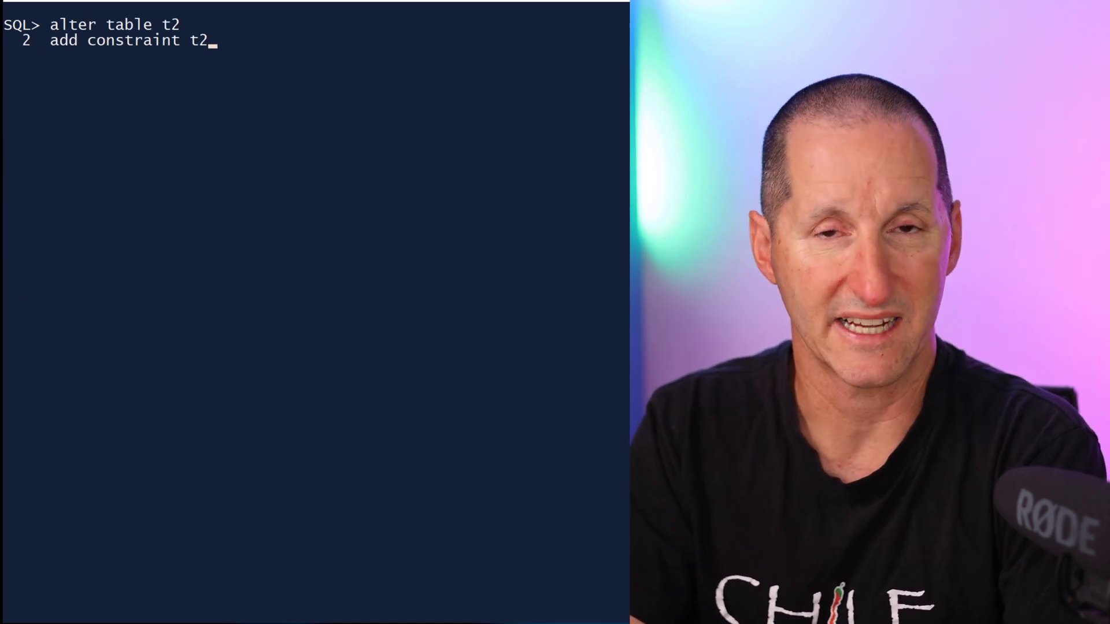
pyautogui.write('pk')
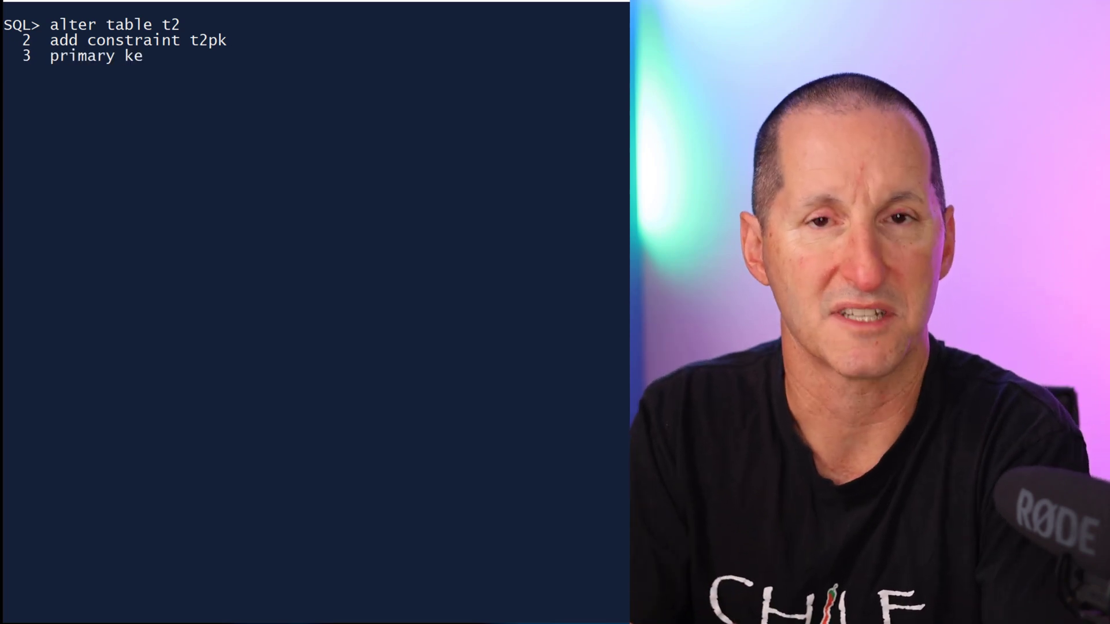
pyautogui.write('y ( pk ) enable novalidate;')
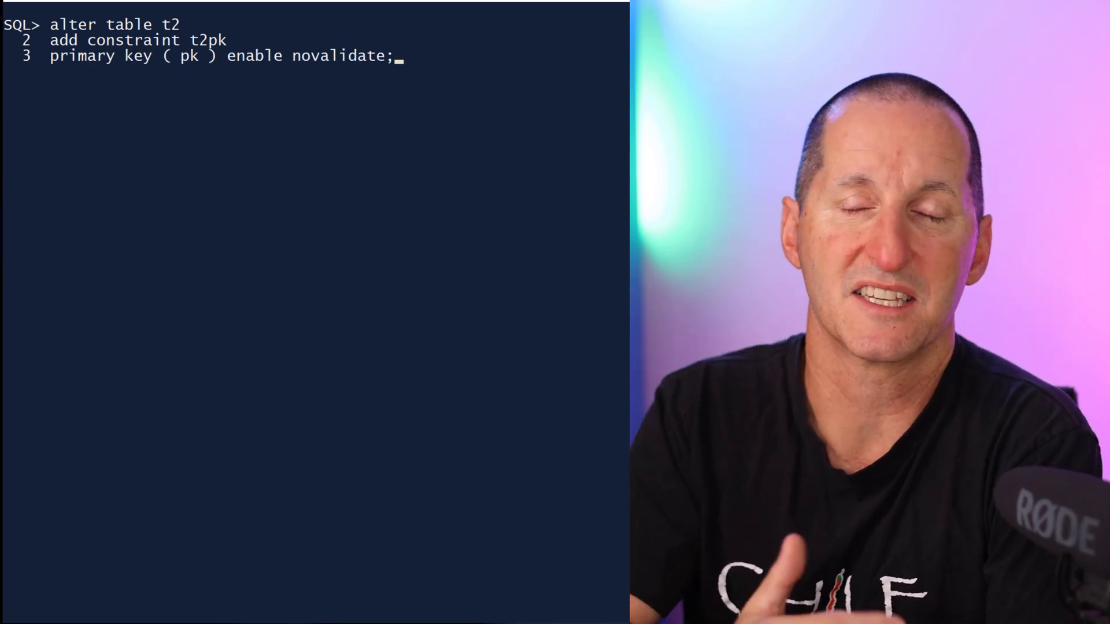
pyautogui.press('Return')
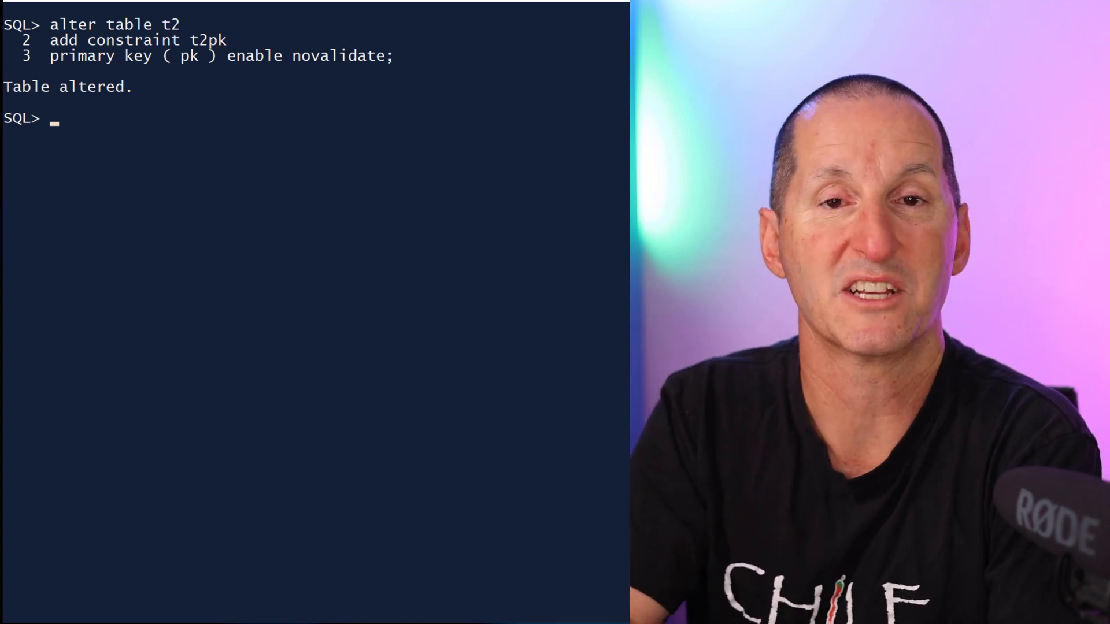
pyautogui.write('explain plan for')
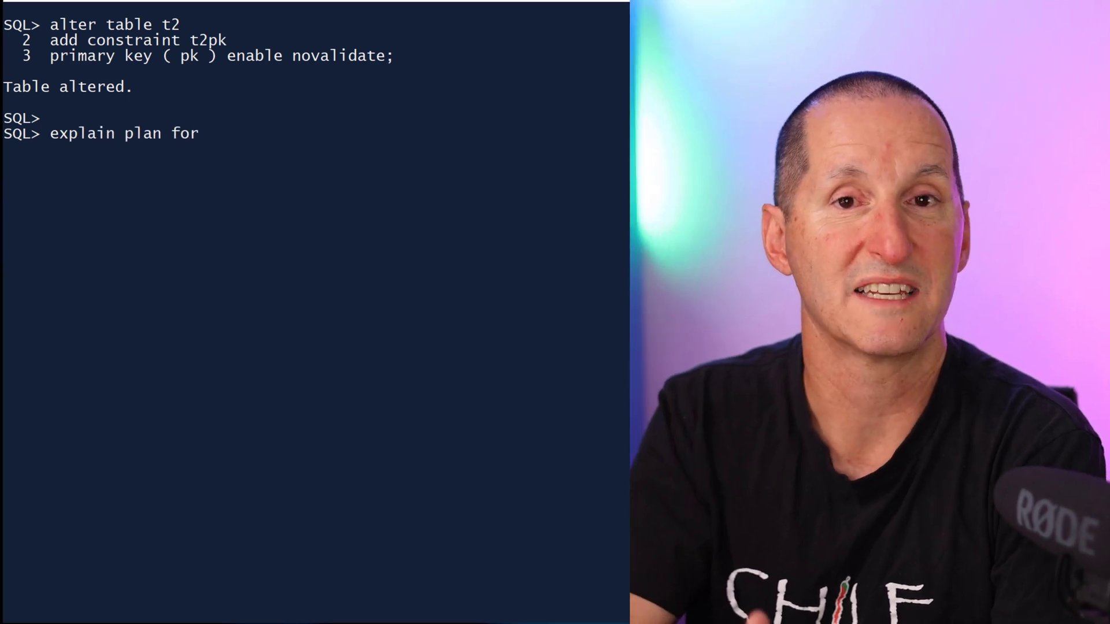
# Step: Explain the index_asc(t2 t2ix) query with lag(pk) and display it via dbms_xplan
pyautogui.write('select /*+ index_asc(t2 t2ix) */')
pyautogui.write('rowid r, pk,')
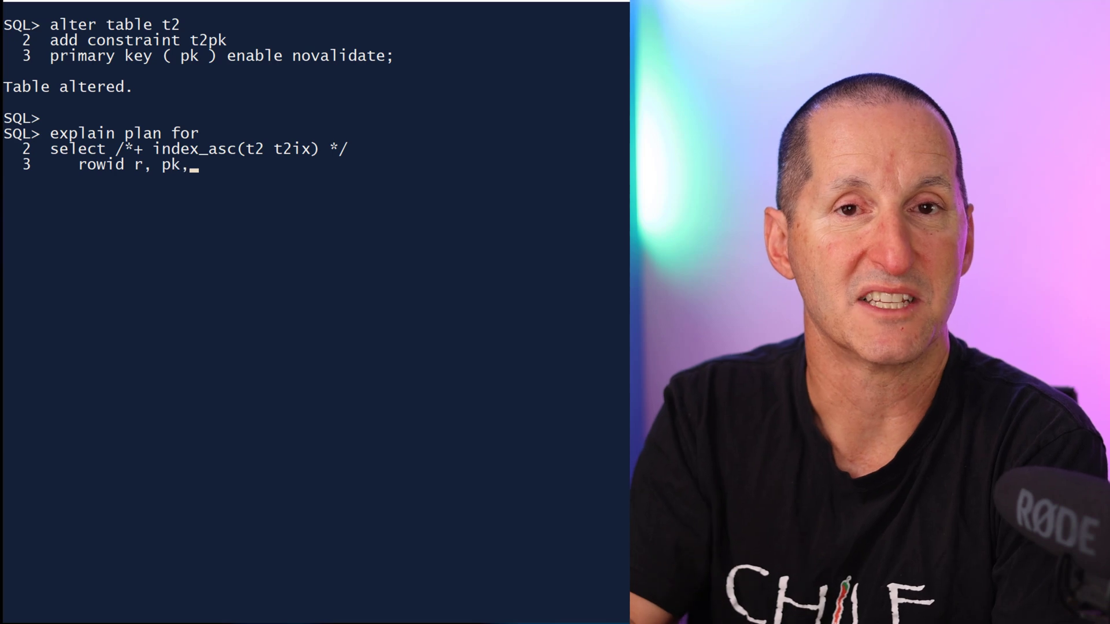
pyautogui.write('lag(pk) over ( order by pk ) as ppk')
pyautogui.write('from')
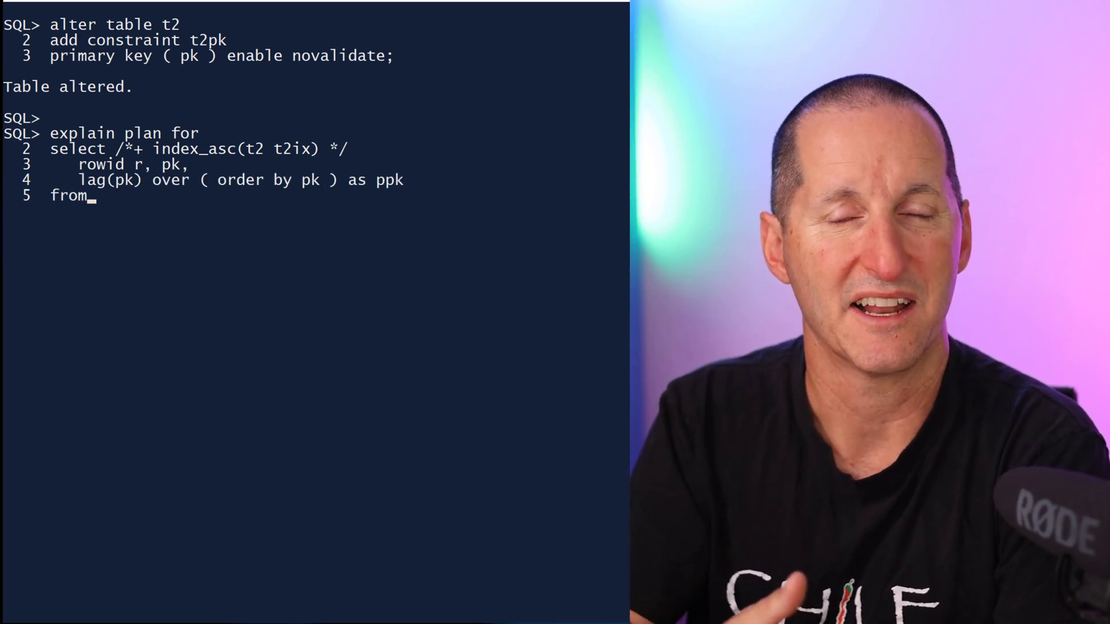
pyautogui.write('t2;')
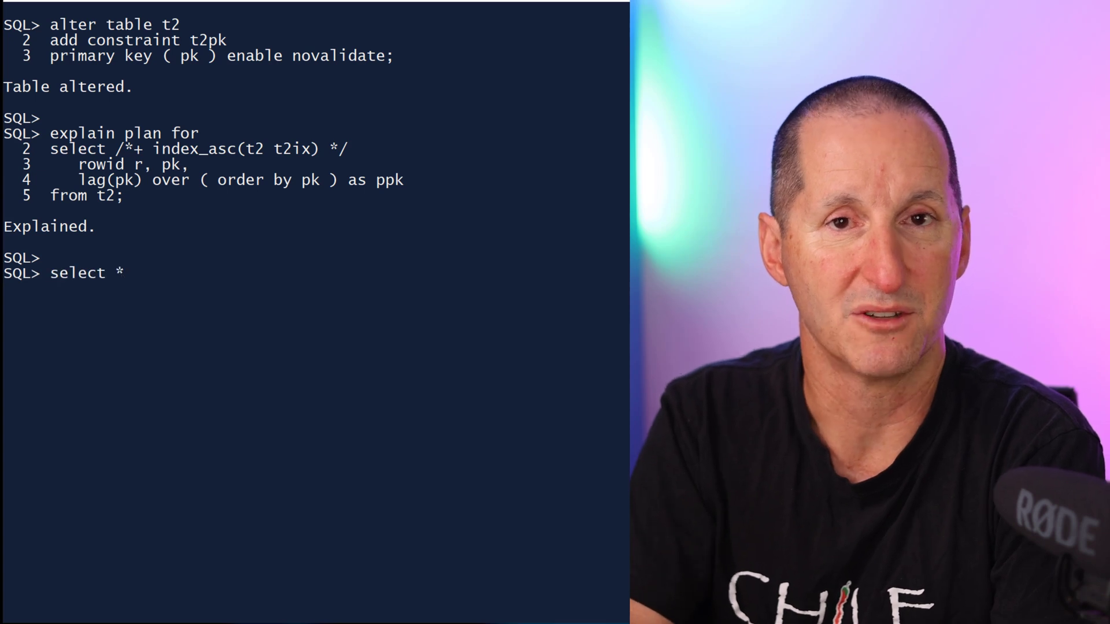
pyautogui.write('from dbms_xplan.display();')
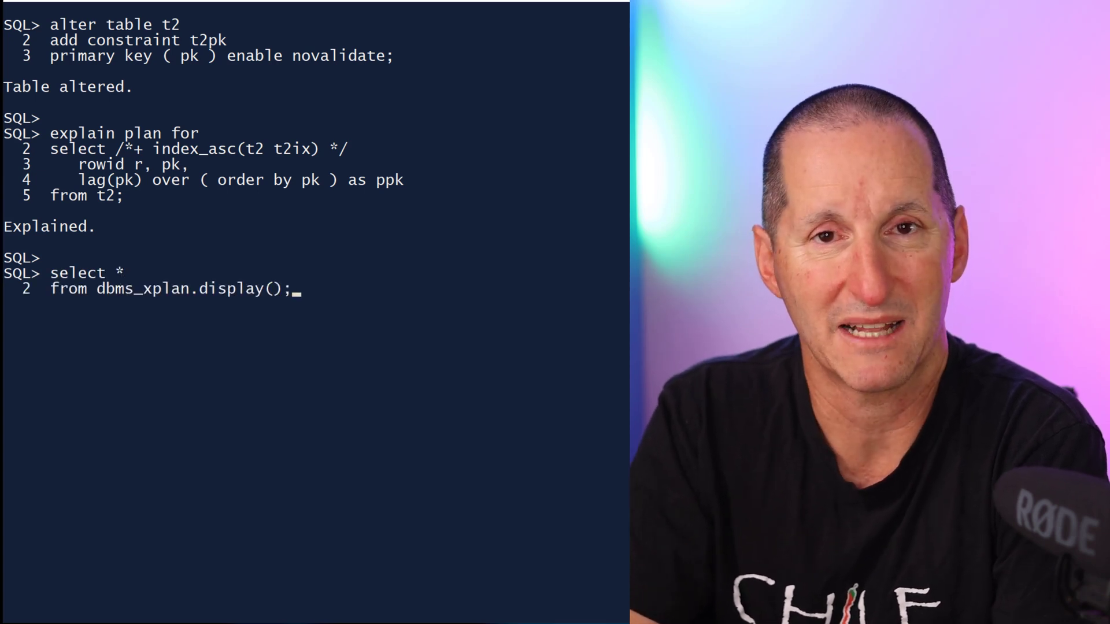
pyautogui.press('Return')
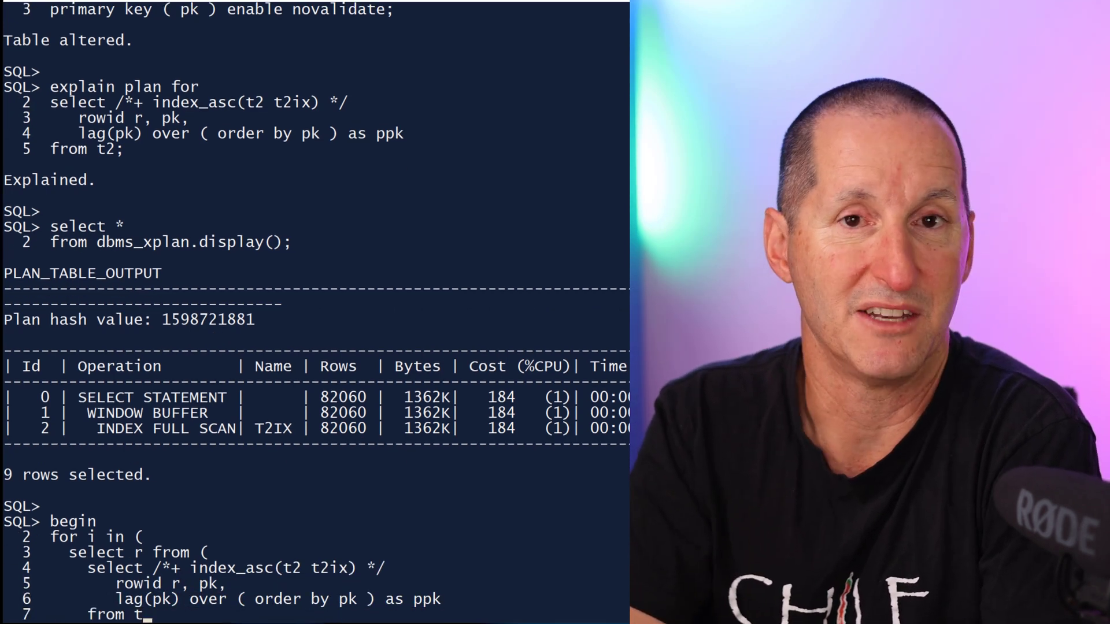
# Step: Run a PL/SQL loop deleting each T2 rowid whose pk equals lag(pk)
pyautogui.scroll(-3)
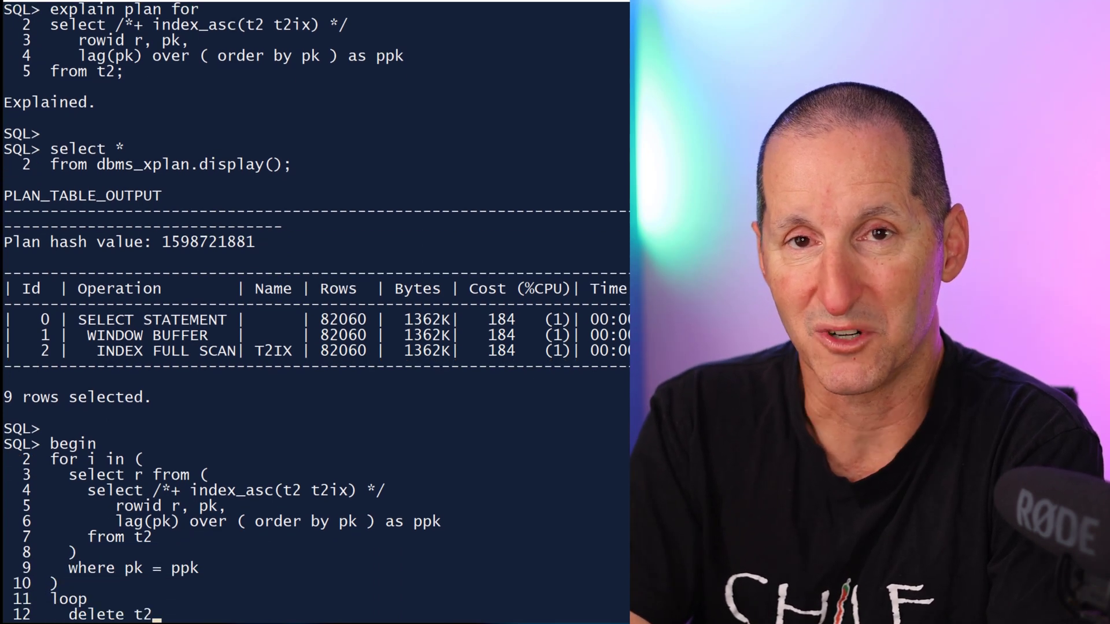
pyautogui.scroll(-3)
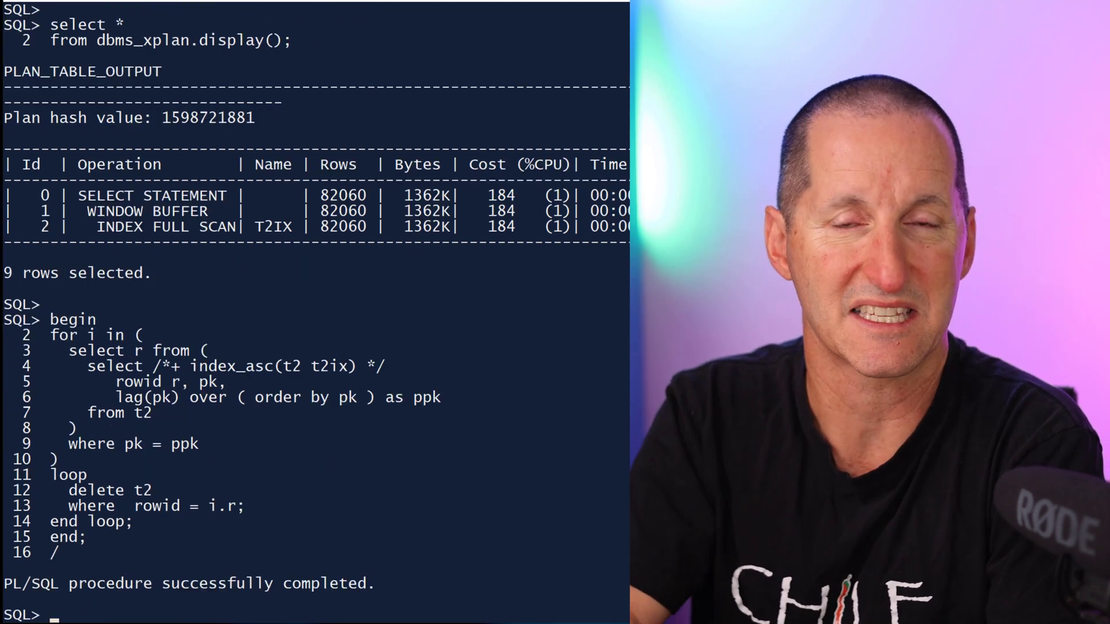
pyautogui.write('alter')
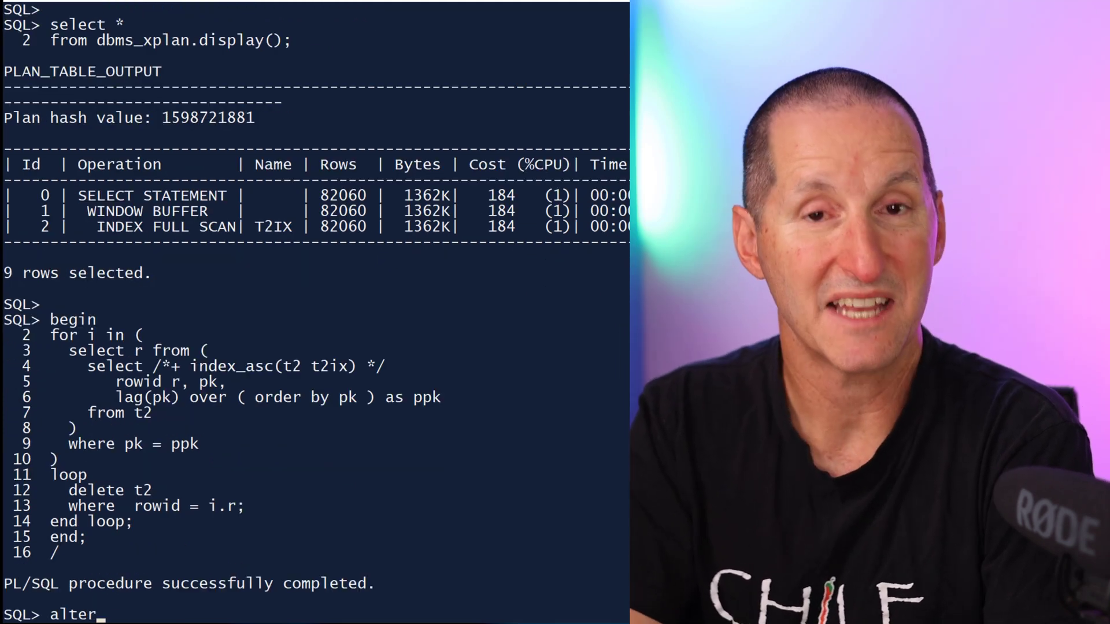